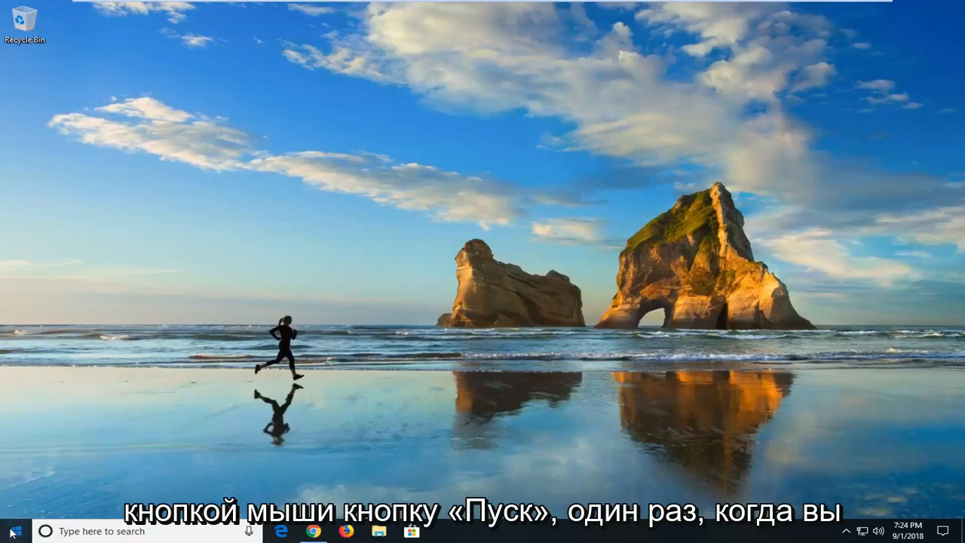
Step: Search Start for cmd and run Command Prompt as administrator, approving the UAC prompt
click(11, 530)
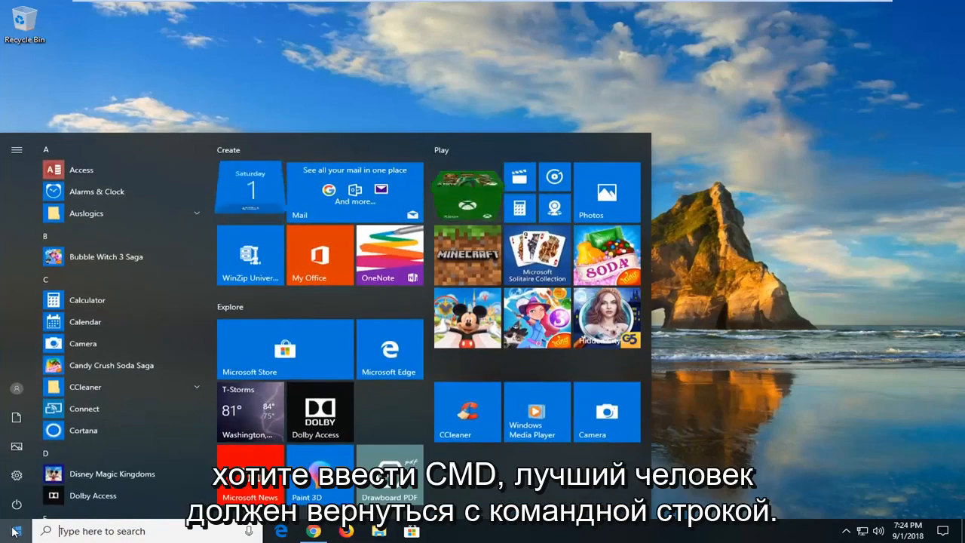
text(cmd)
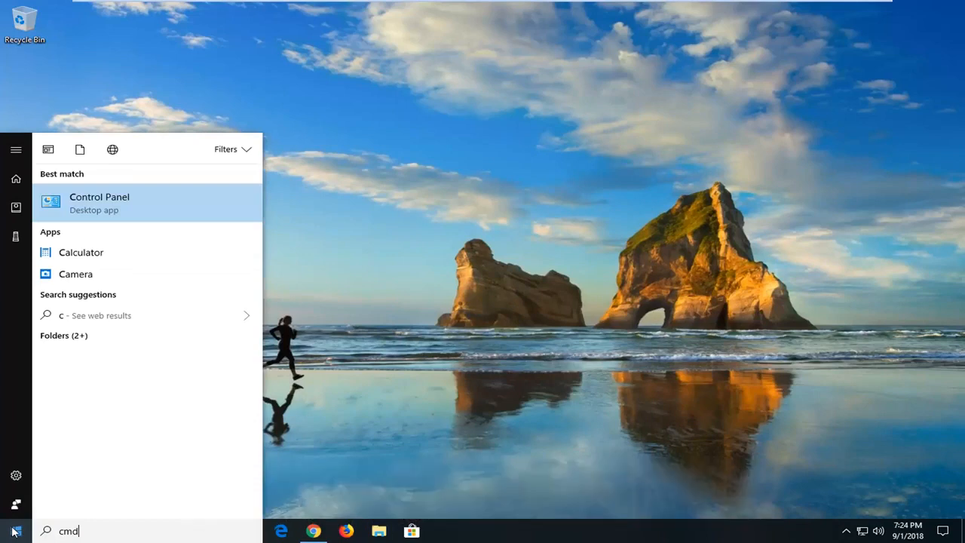
text(md)
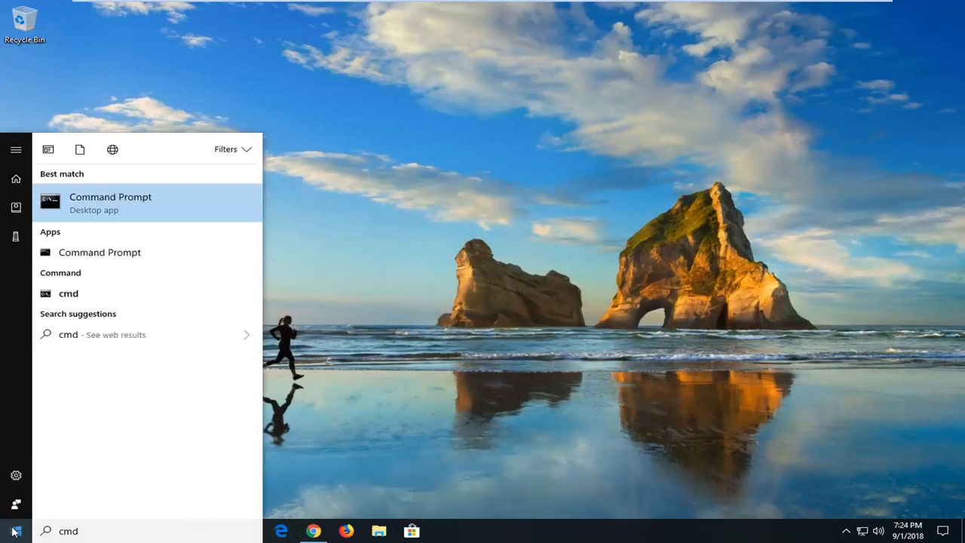
right_click(110, 201)
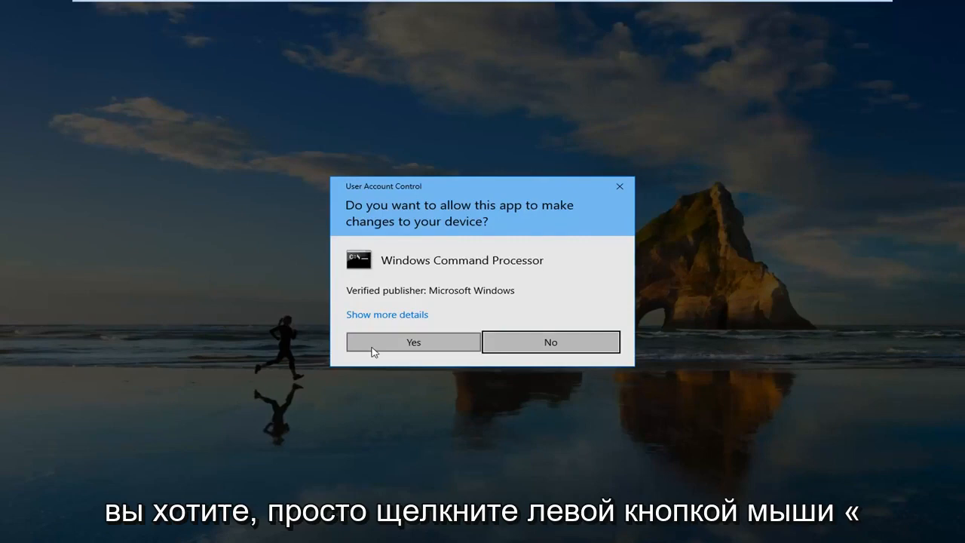
click(412, 342)
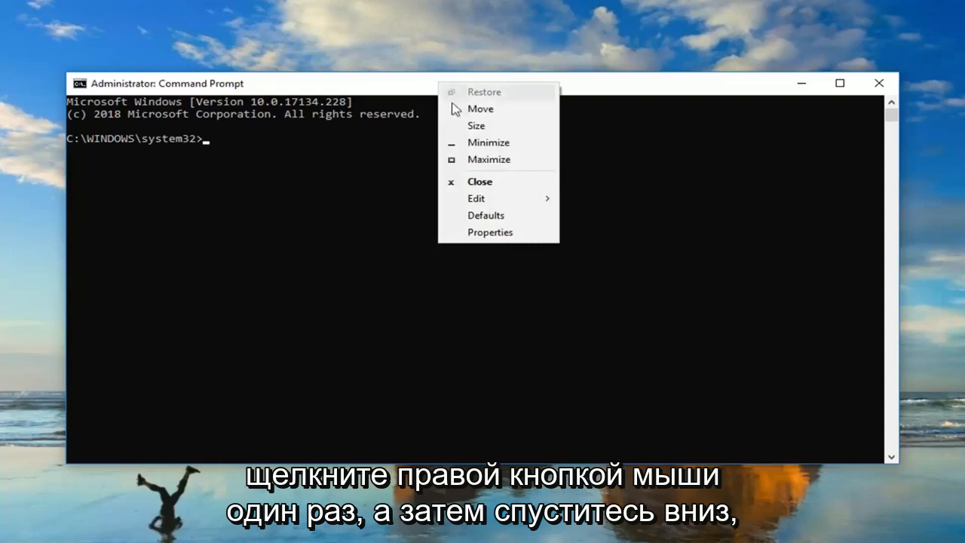
Step: Paste and run 'netsh wlan set hostednetwork mode=allow', then close the Command Prompt window
click(476, 198)
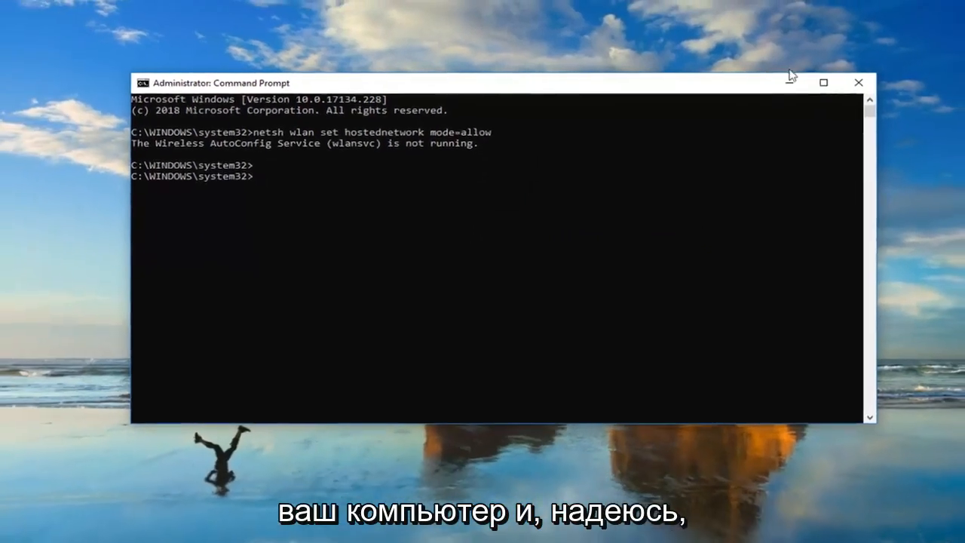
click(858, 82)
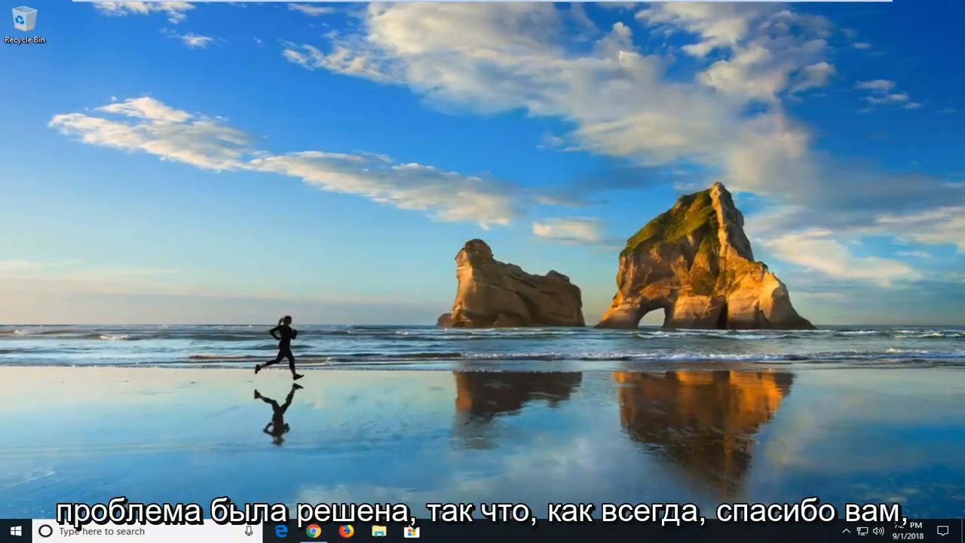